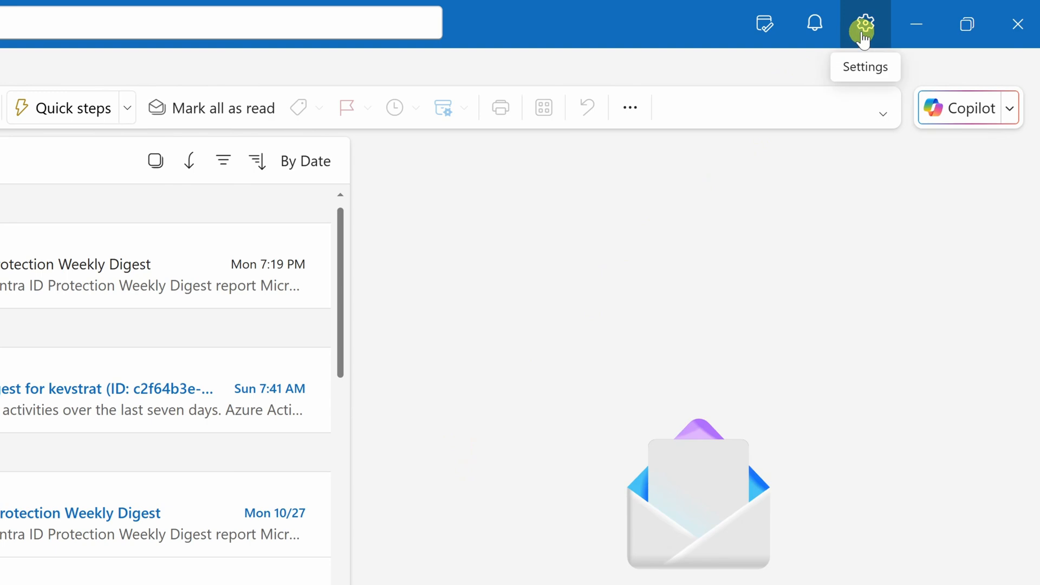
Step: Open Outlook Settings from the gear icon in the title bar
click(864, 23)
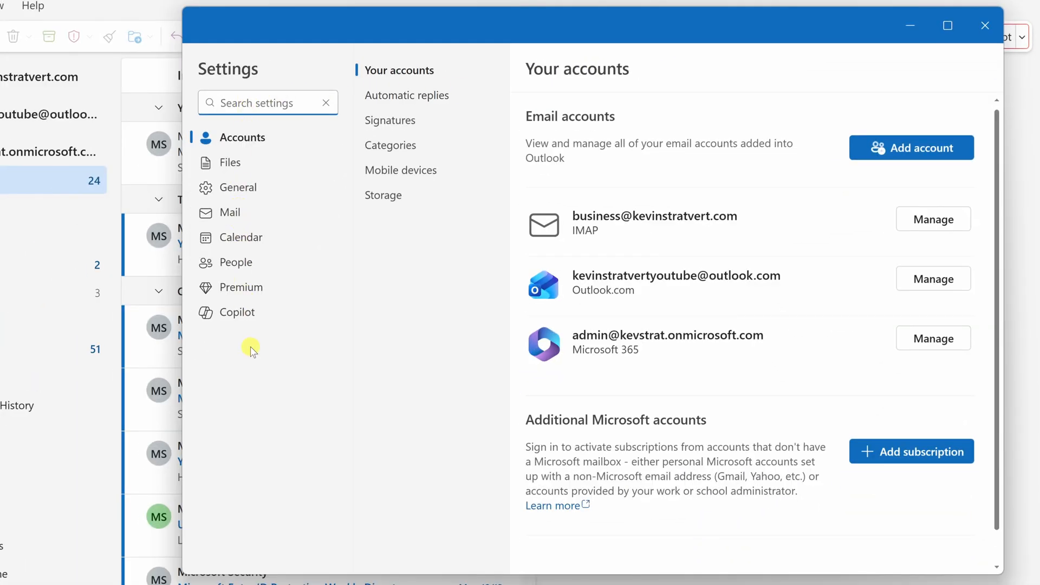
mouse_move(253, 140)
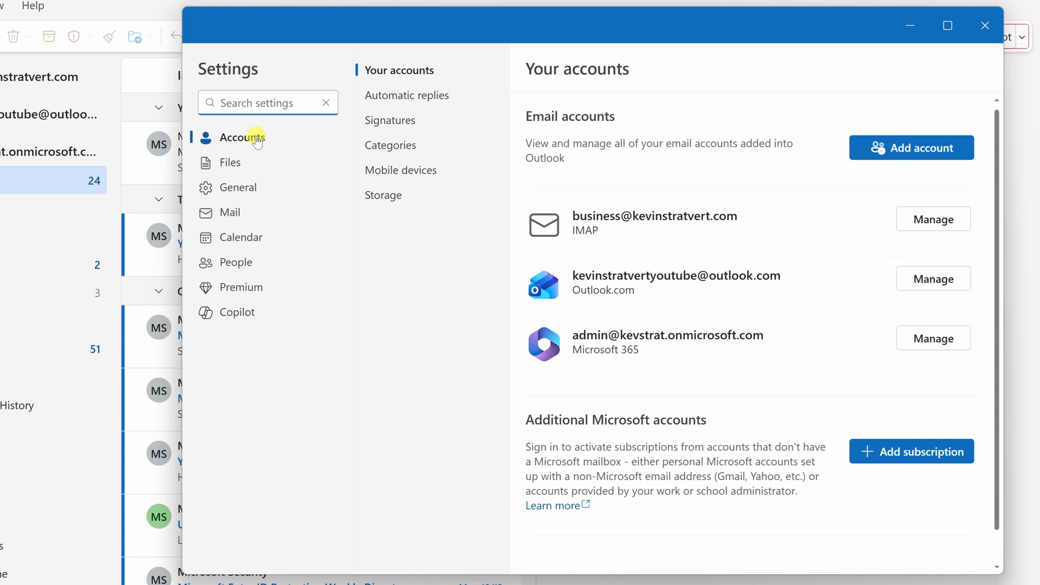
Step: Go to Automatic replies and choose the Microsoft 365 admin account
click(408, 95)
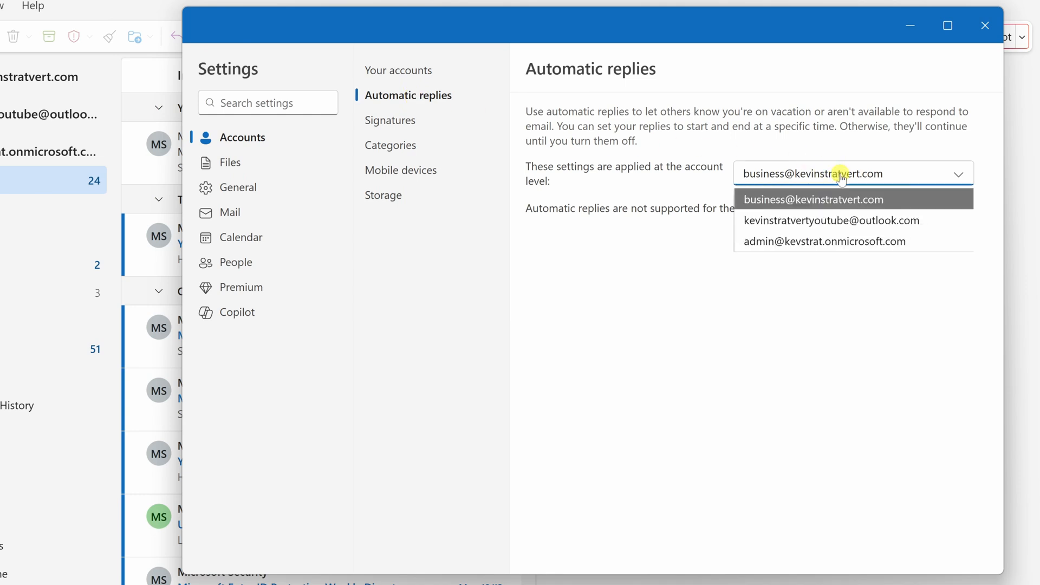
mouse_move(826, 249)
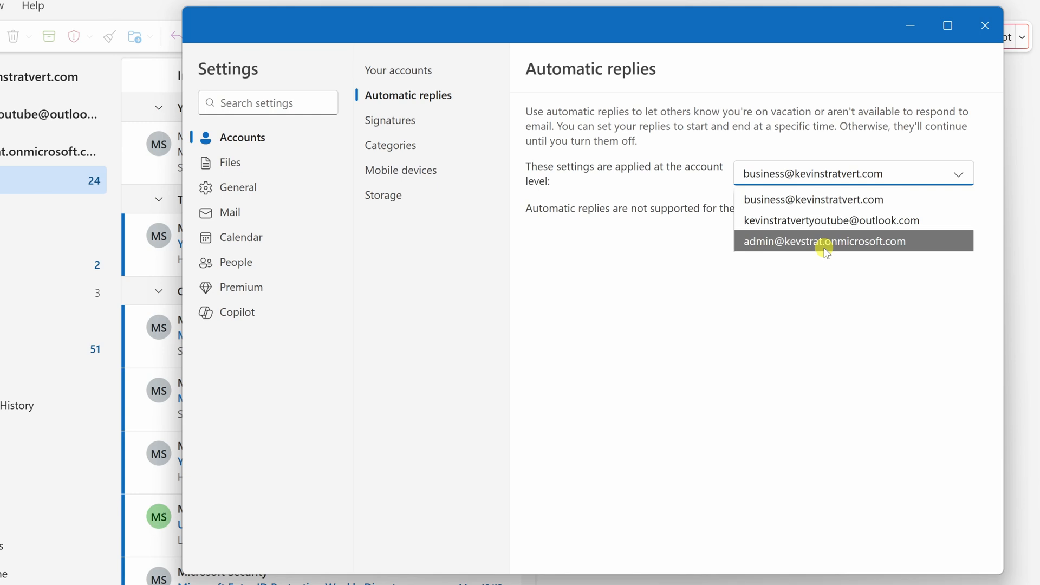
click(823, 240)
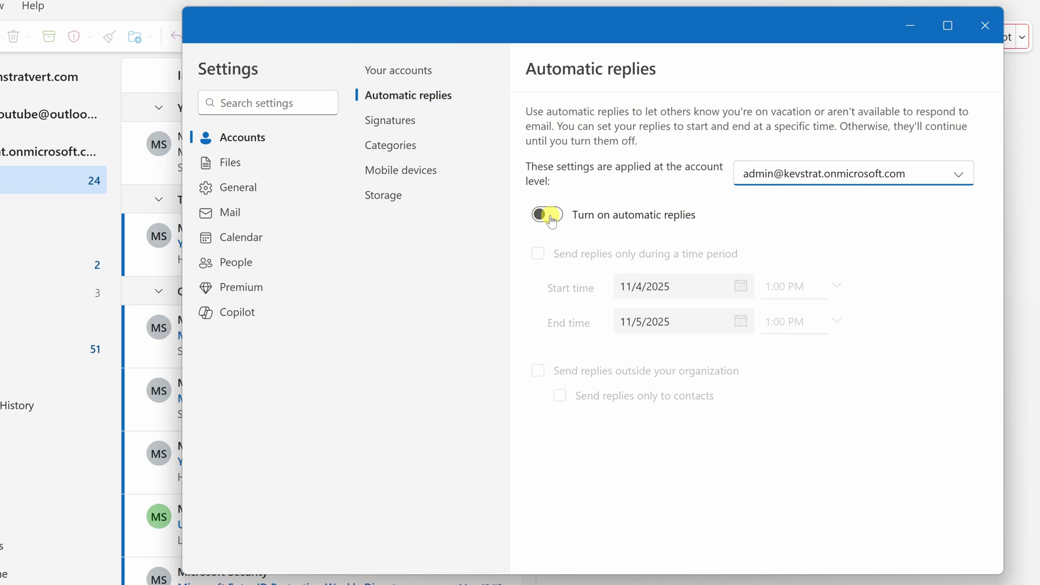
Step: Turn on automatic replies limited to 11/4/2025 1:00 PM through 11/5/2025 1:00 PM
click(545, 215)
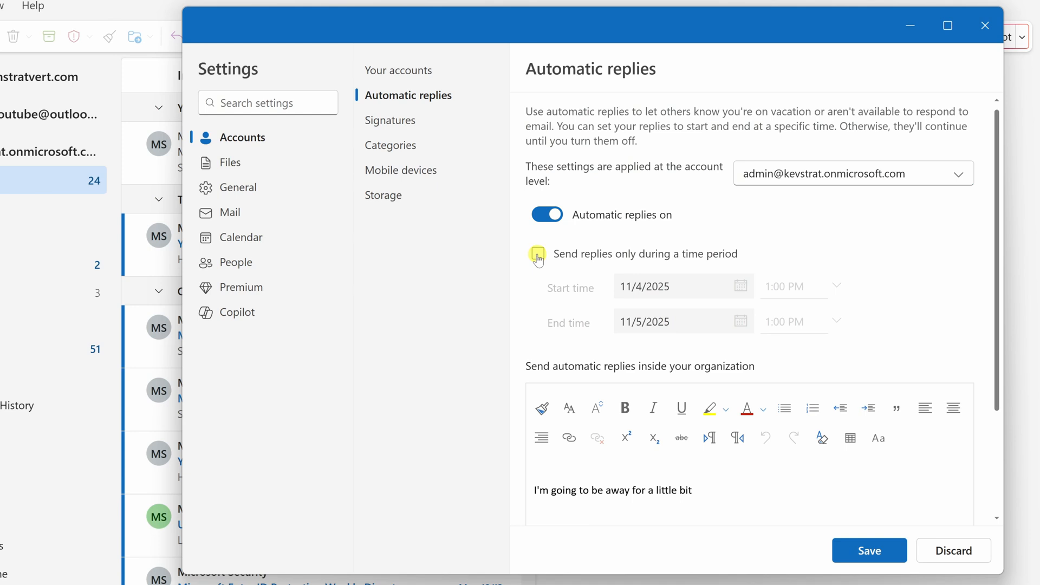
click(537, 253)
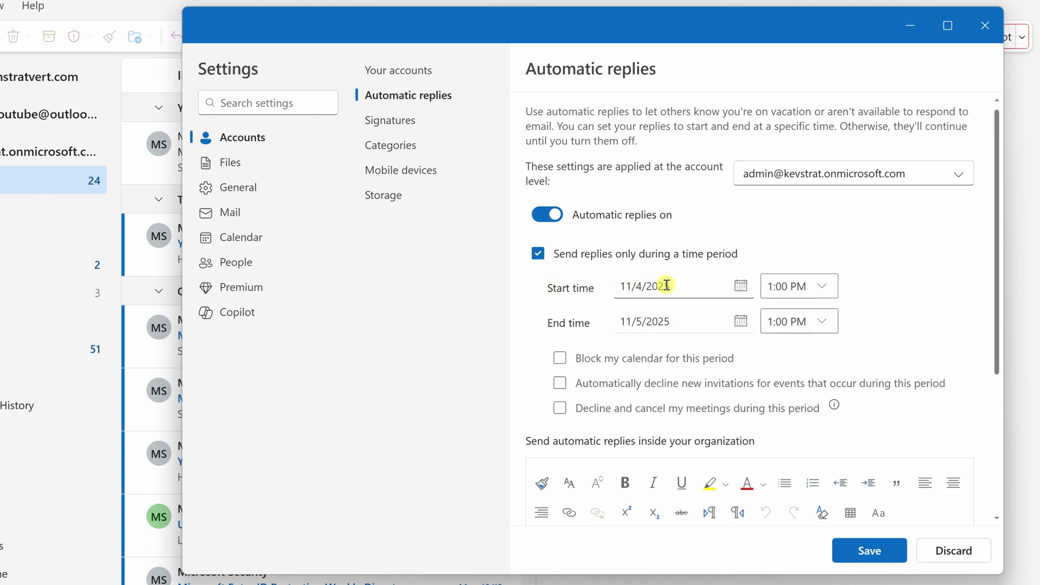
mouse_move(724, 321)
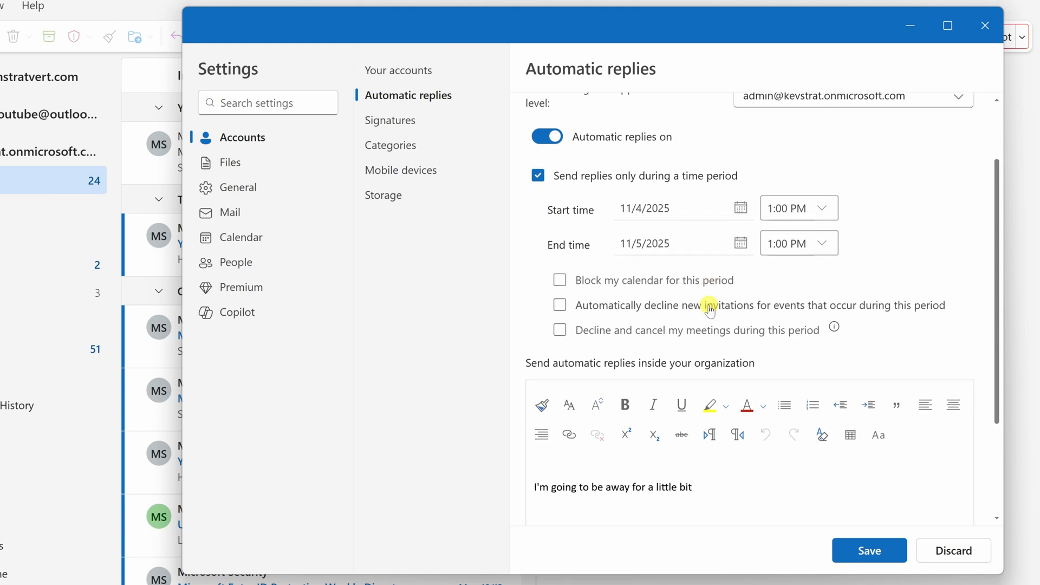
mouse_move(669, 286)
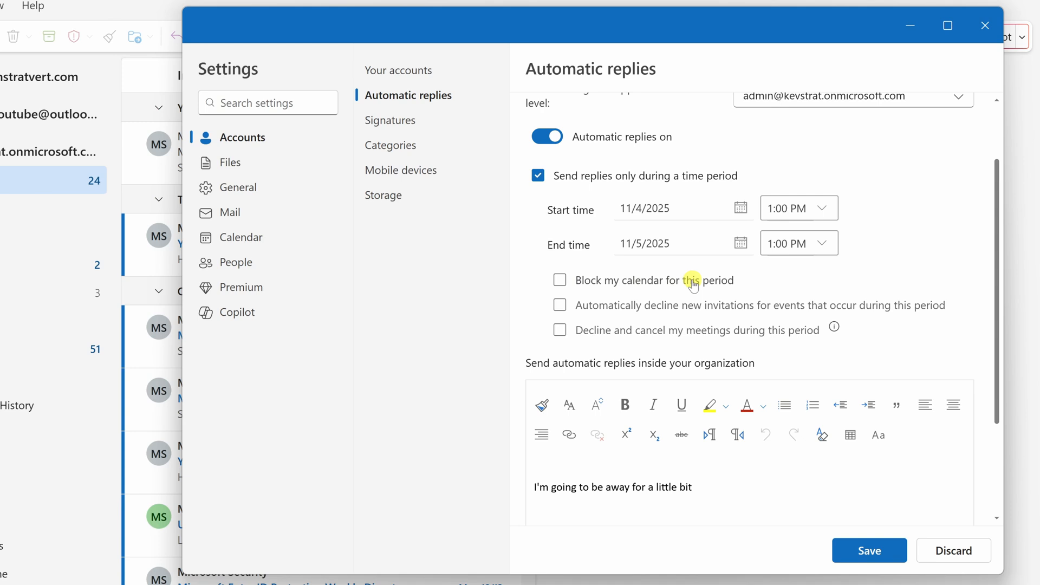
mouse_move(600, 310)
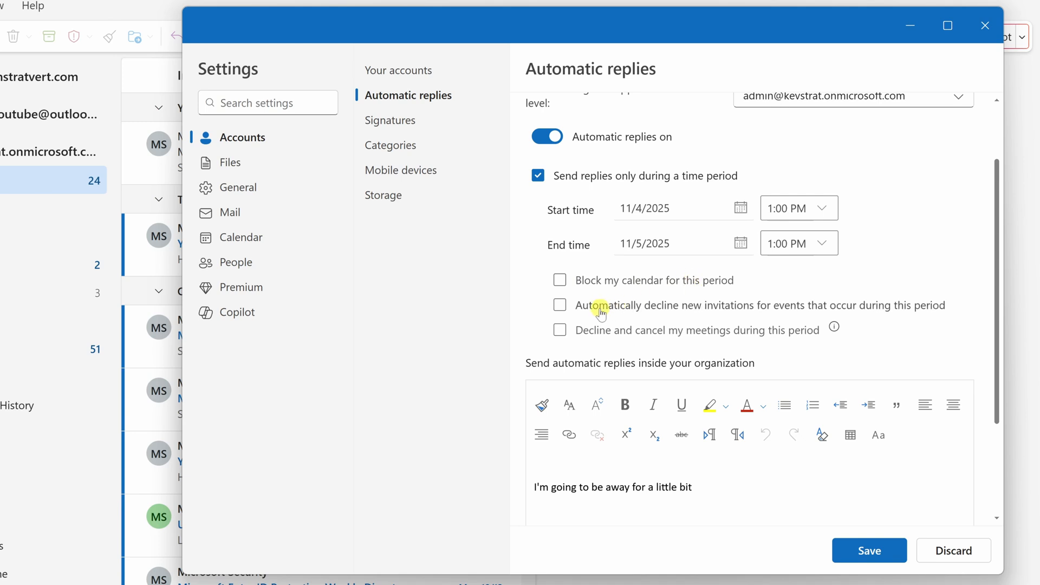
mouse_move(831, 312)
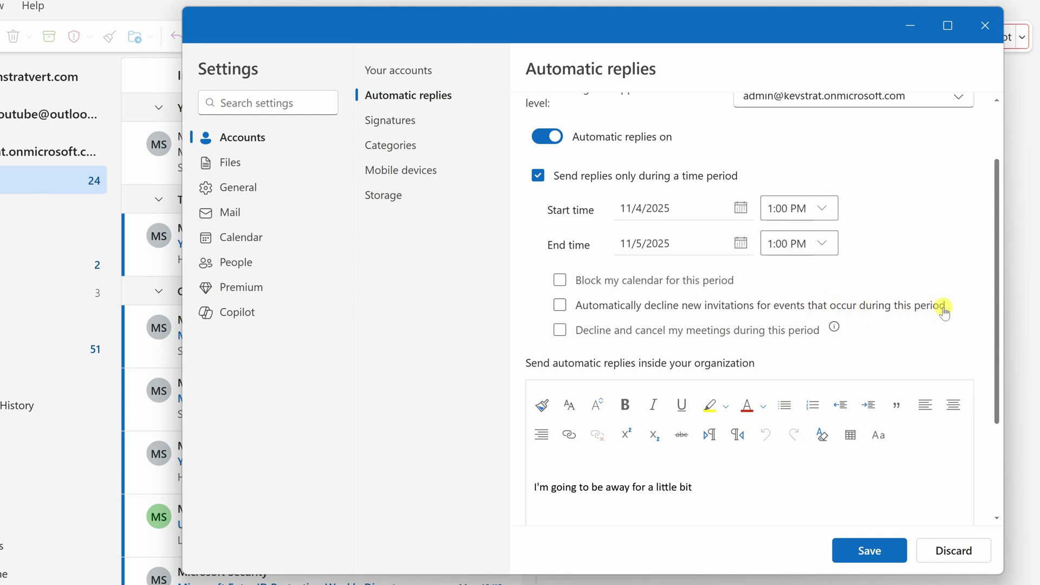
mouse_move(819, 314)
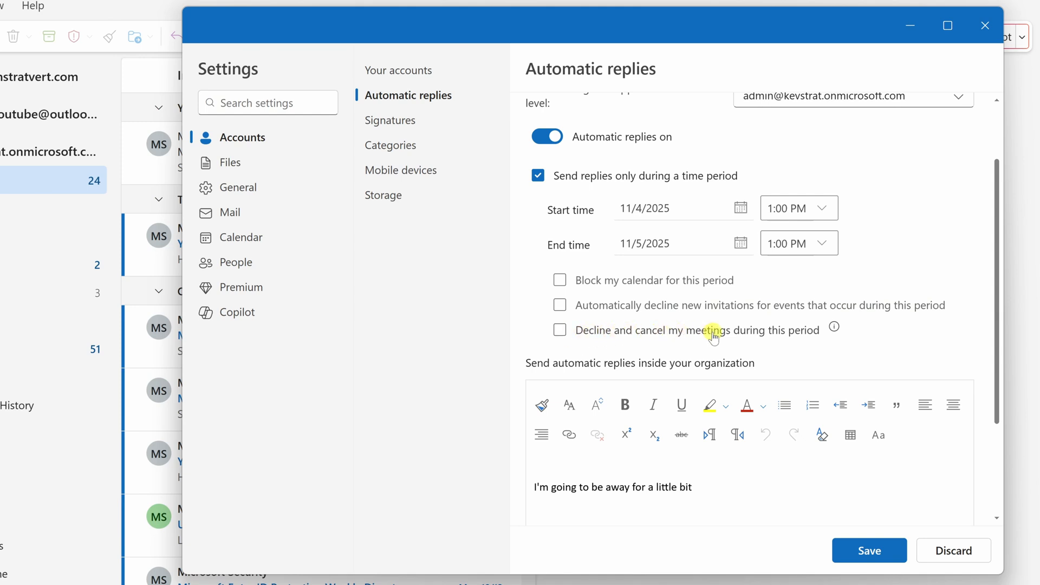
mouse_move(806, 335)
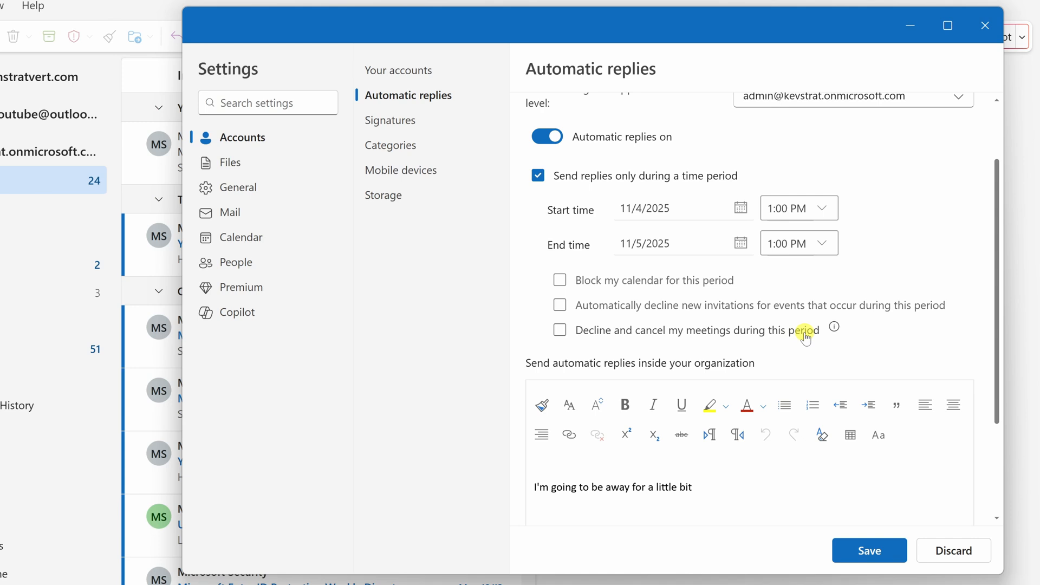
mouse_move(609, 329)
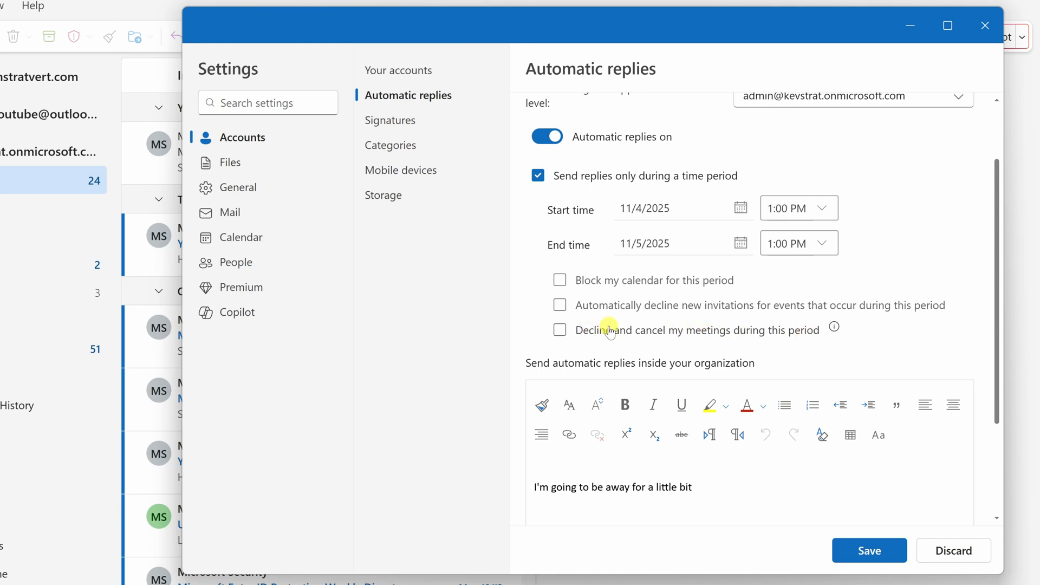
Step: Replace the internal reply with an out-of-office note about returning Monday, November 10, with an urgent contact
scroll(down, 3)
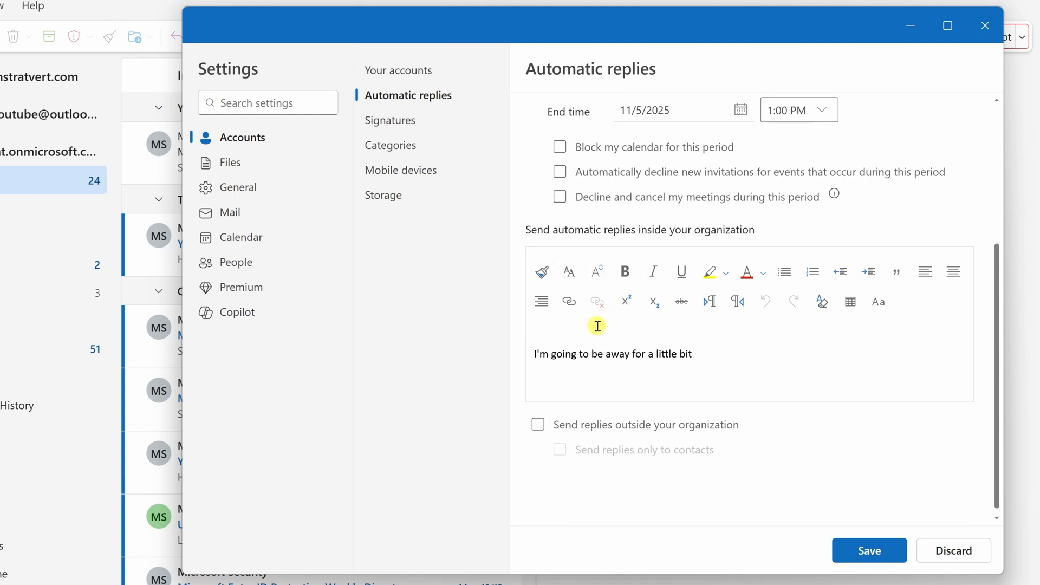
mouse_move(596, 301)
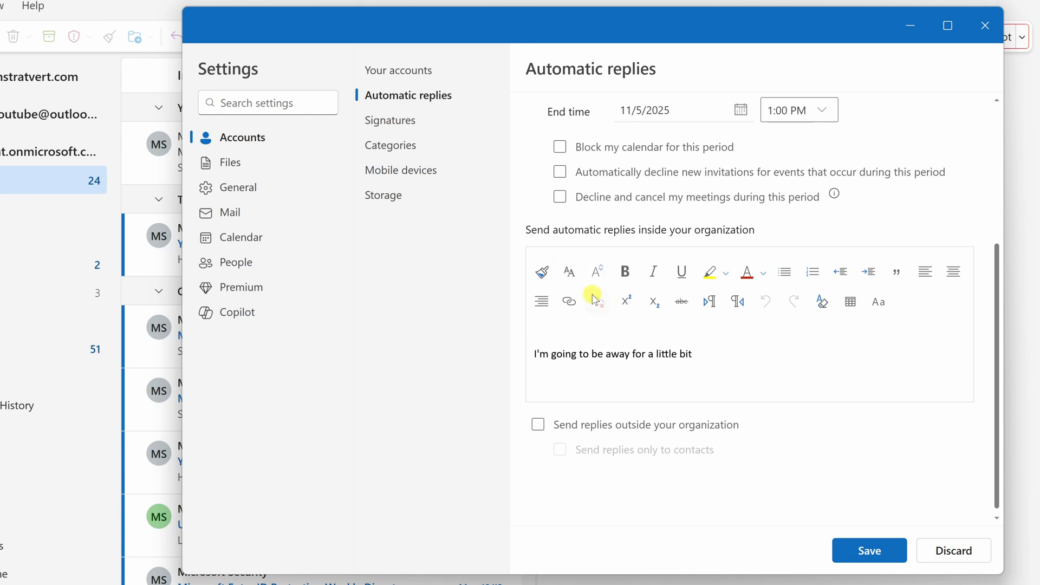
triple_click(612, 354)
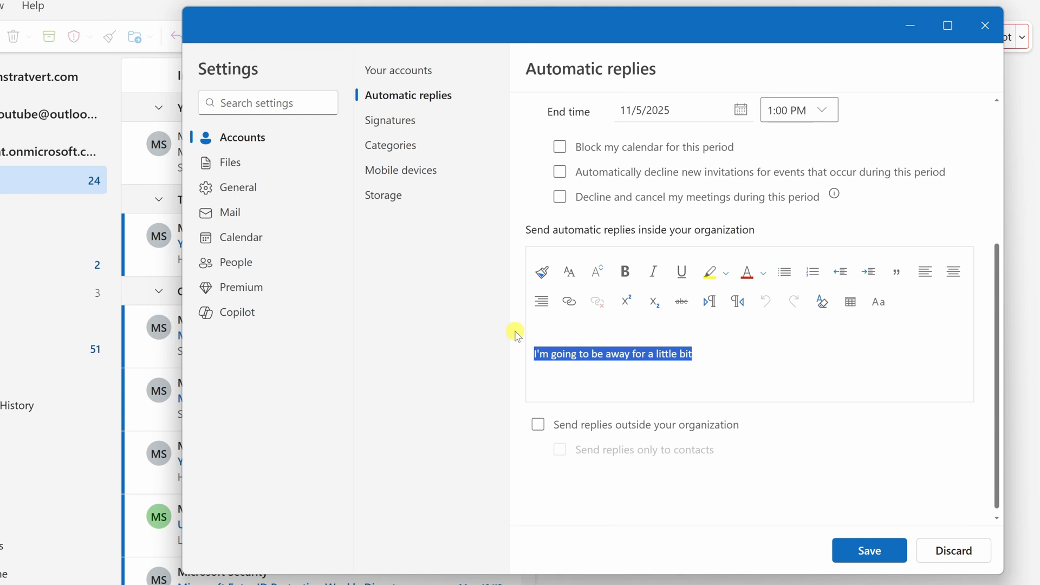
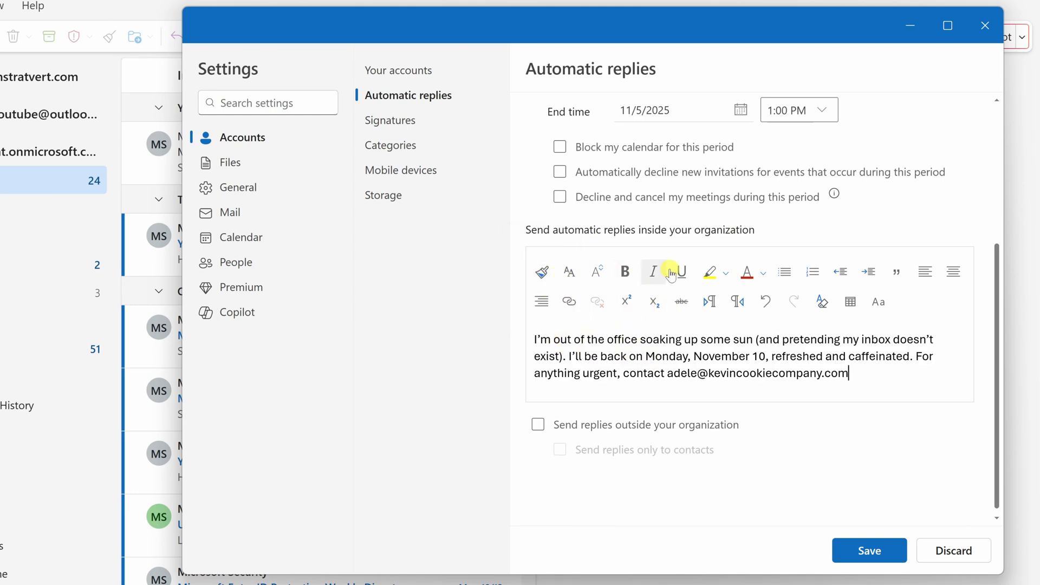
mouse_move(830, 296)
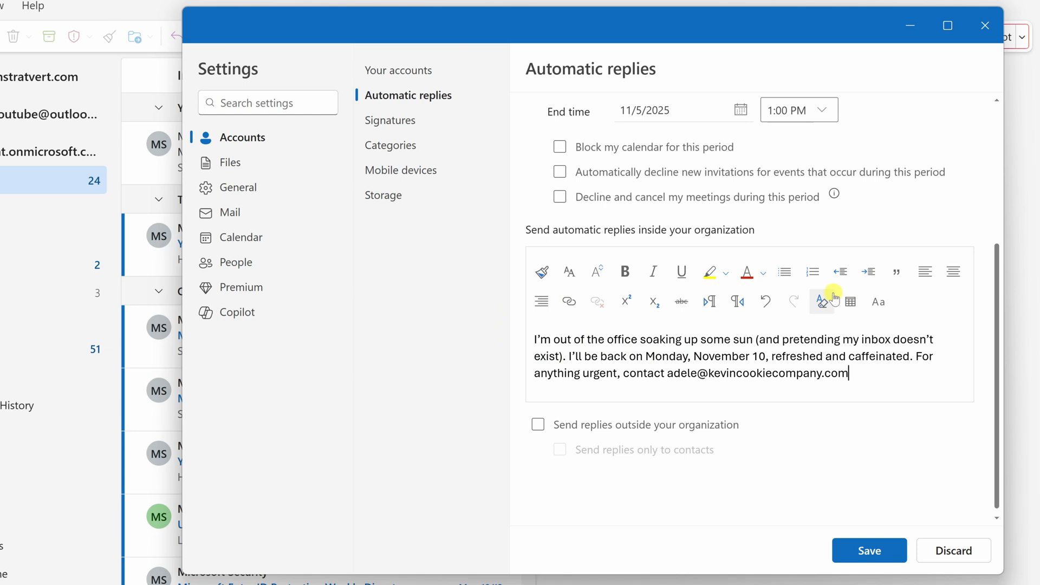
mouse_move(669, 306)
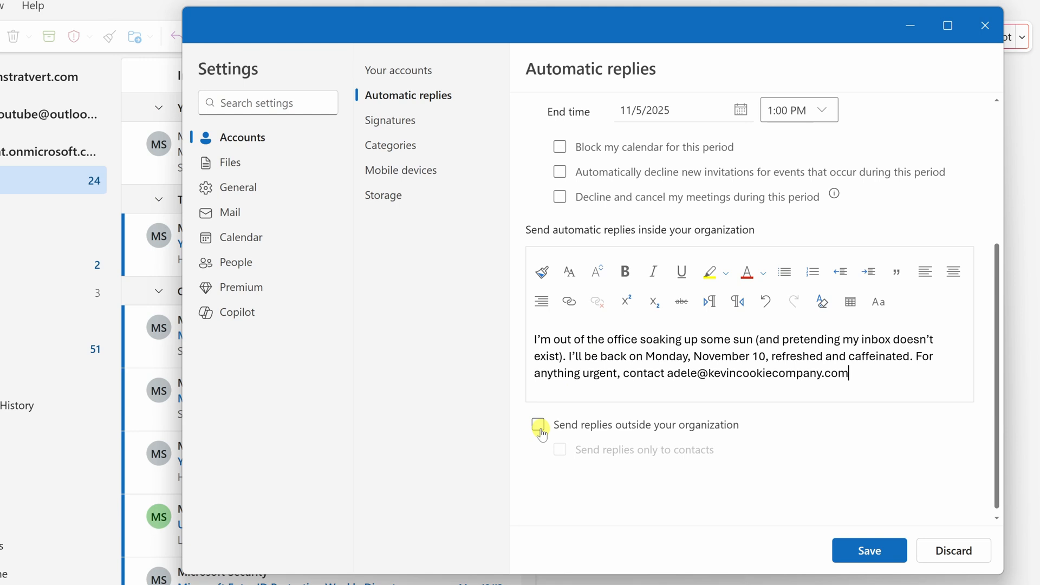
Step: Enable Send replies outside your organization, keeping the existing YouTube channel message
click(537, 425)
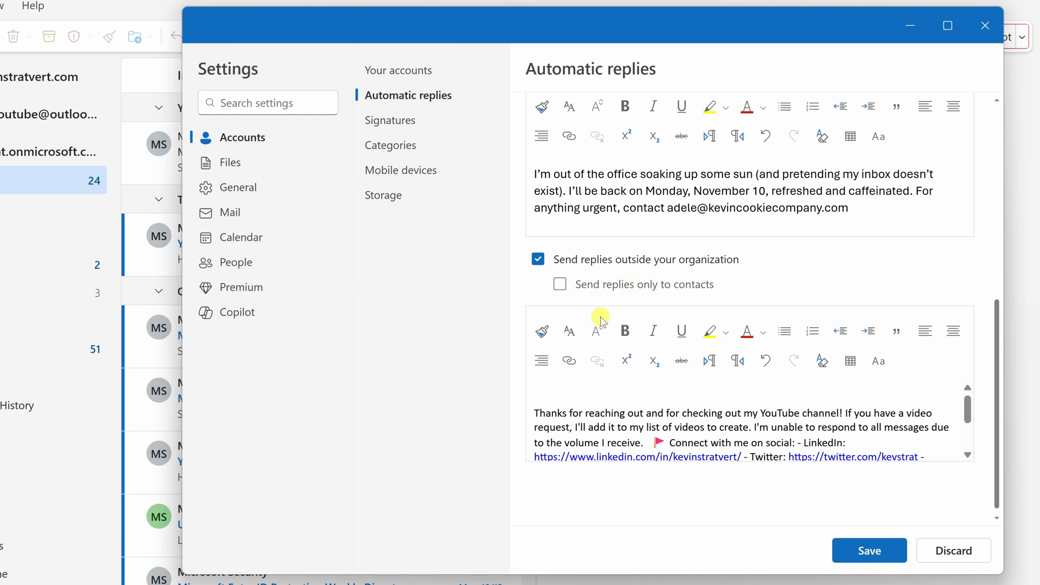
mouse_move(784, 199)
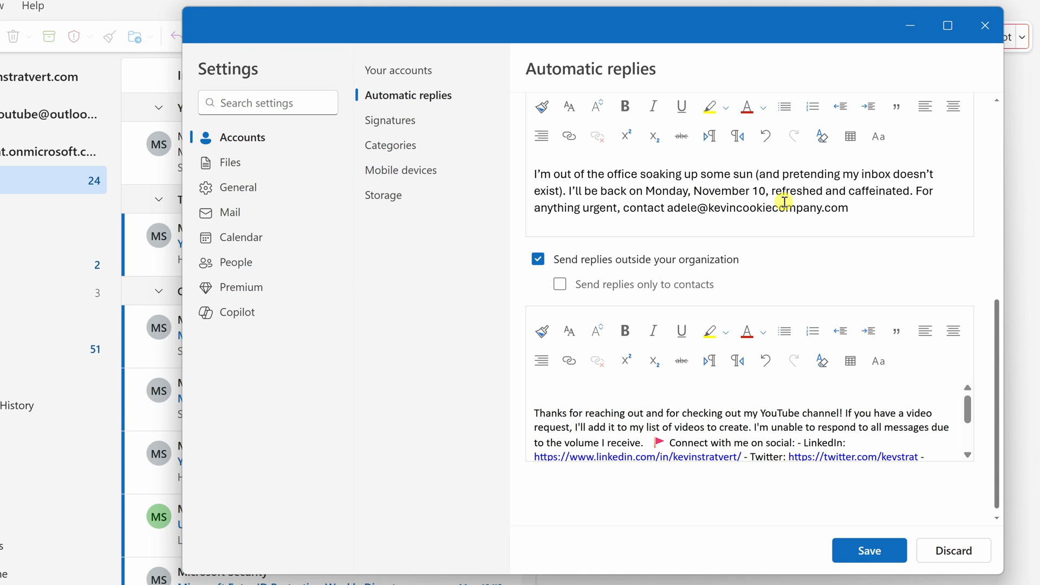